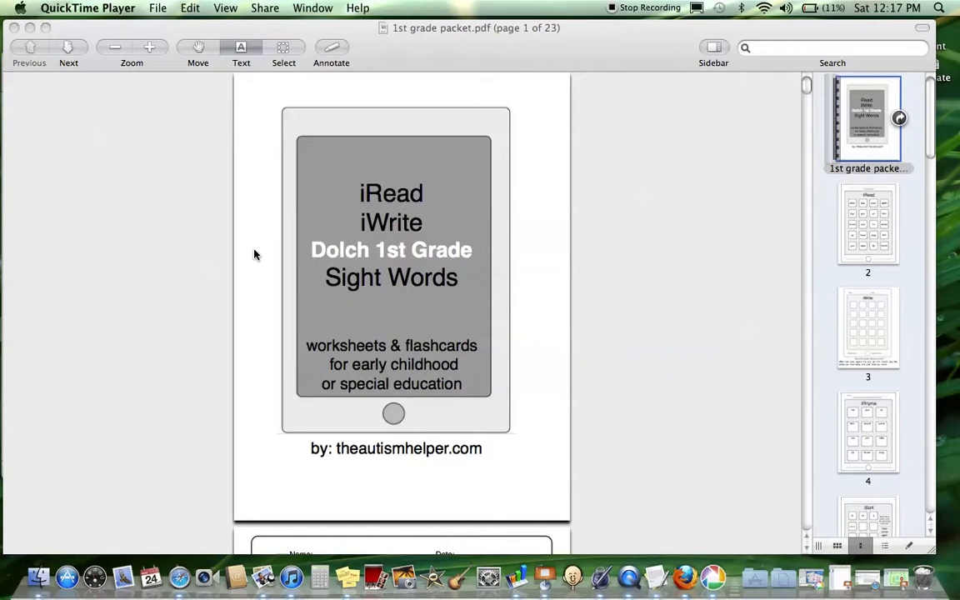
pyautogui.moveTo(805, 211)
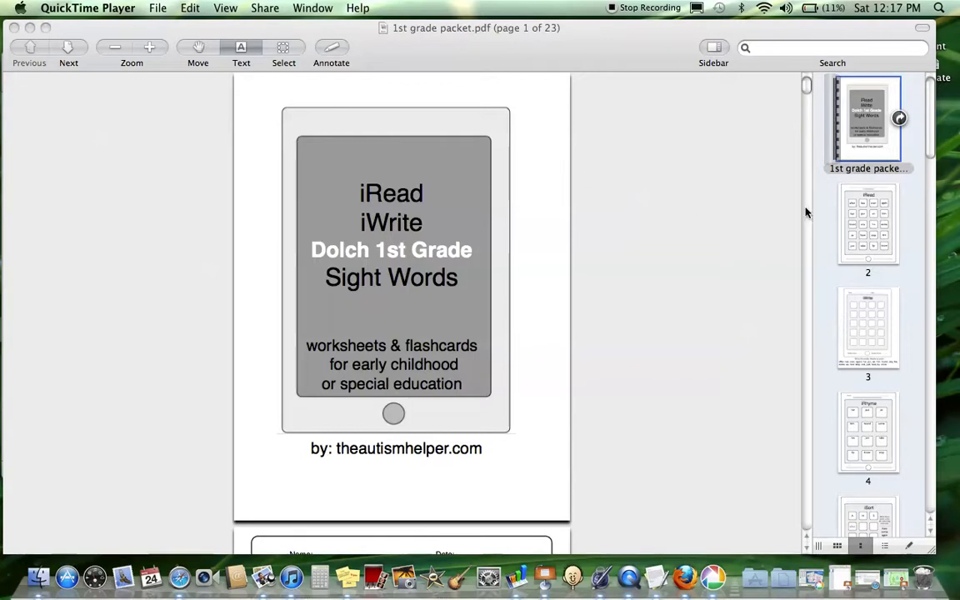
# Step: Select the page 2 thumbnail to show the iRead sight-word worksheet
pyautogui.click(867, 223)
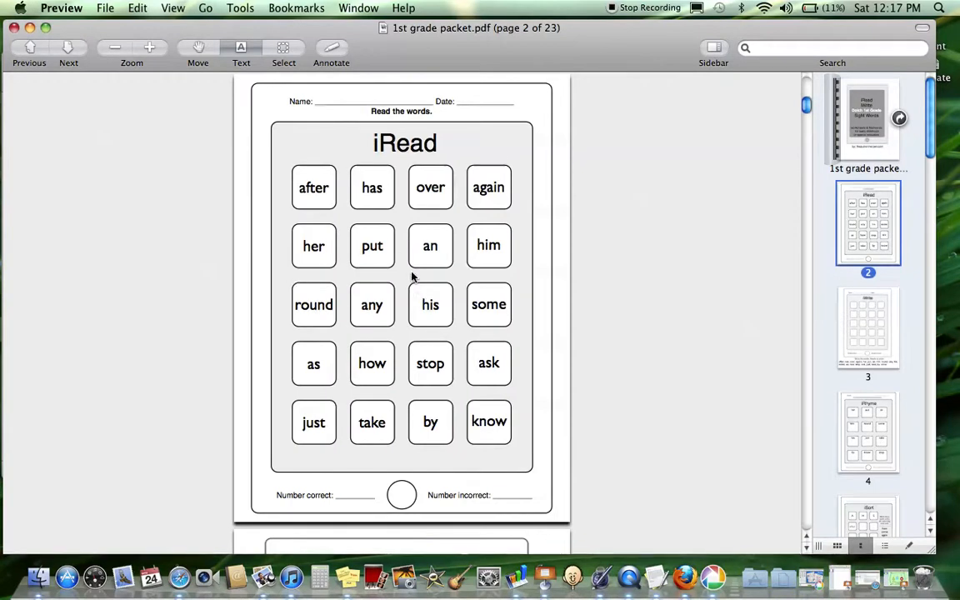
pyautogui.moveTo(497, 348)
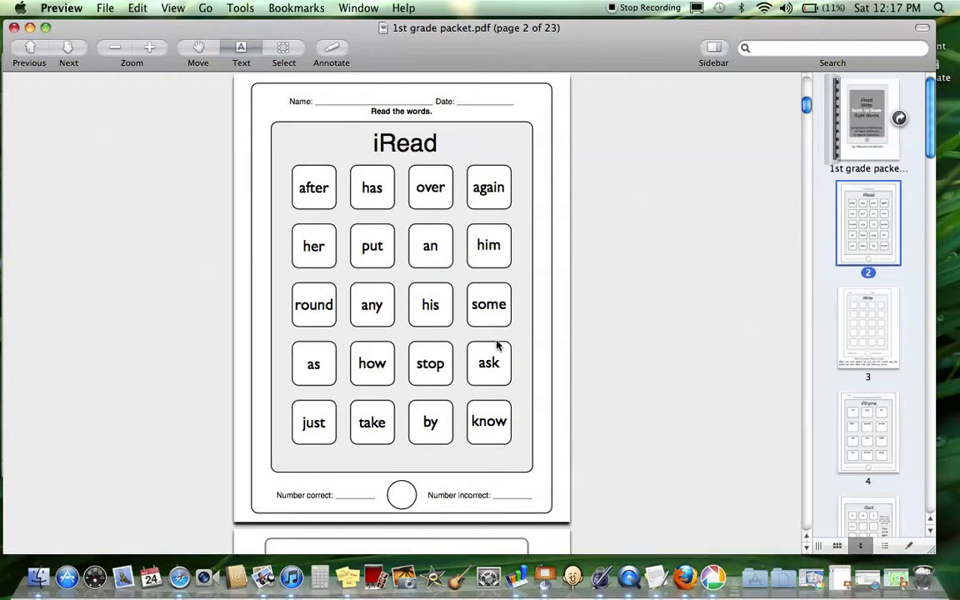
pyautogui.moveTo(358, 198)
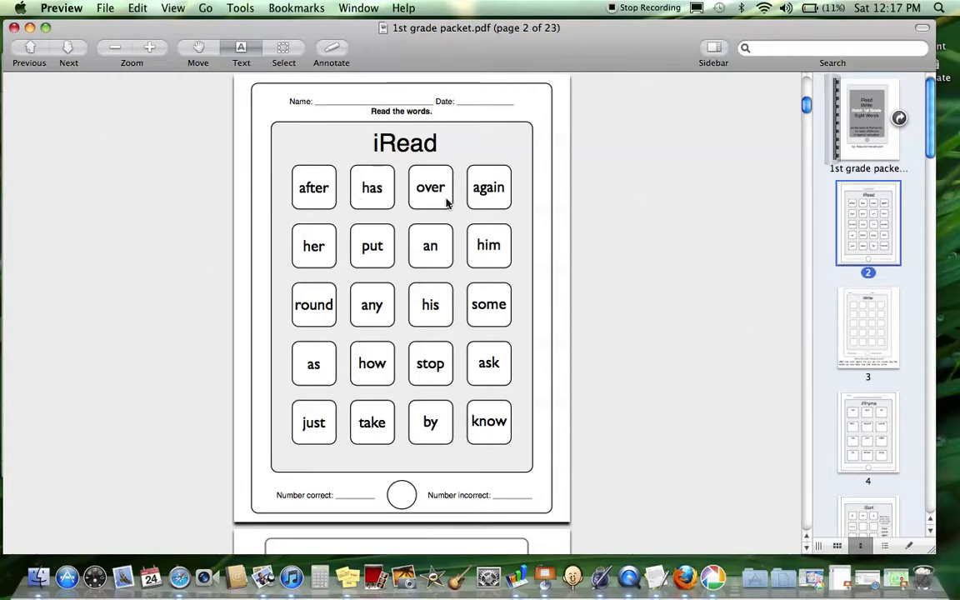
pyautogui.moveTo(354, 373)
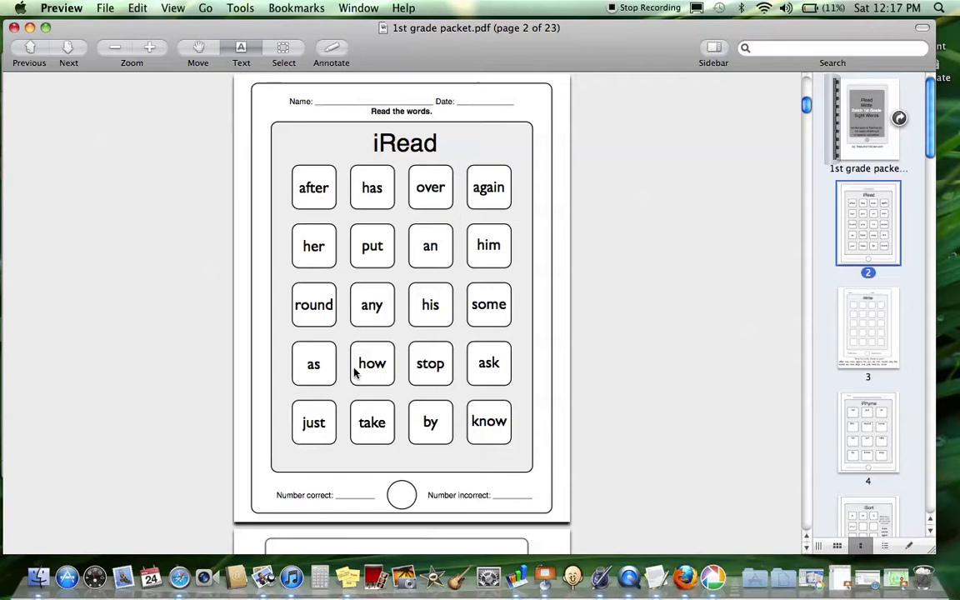
pyautogui.moveTo(339, 504)
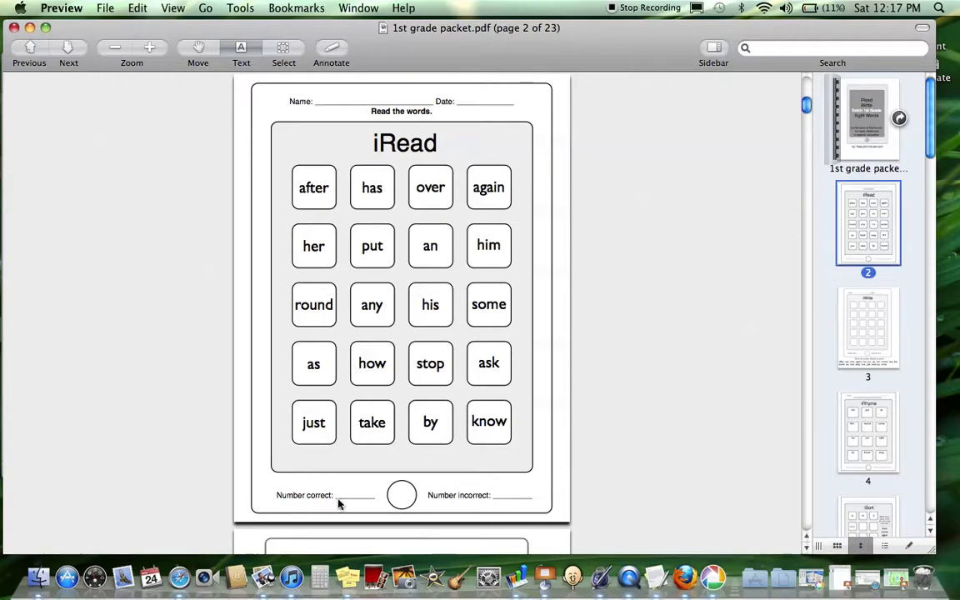
pyautogui.moveTo(609, 486)
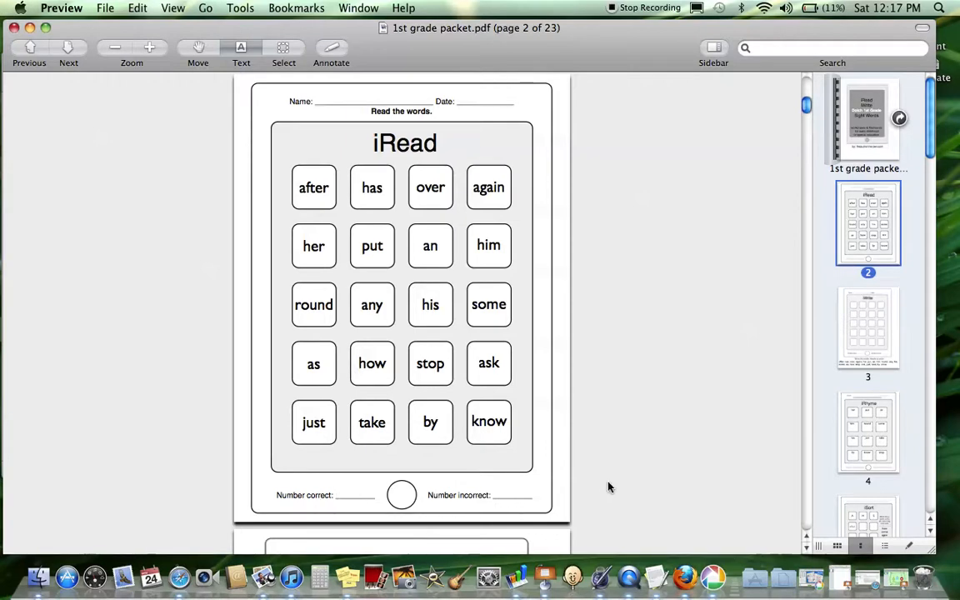
pyautogui.moveTo(885, 315)
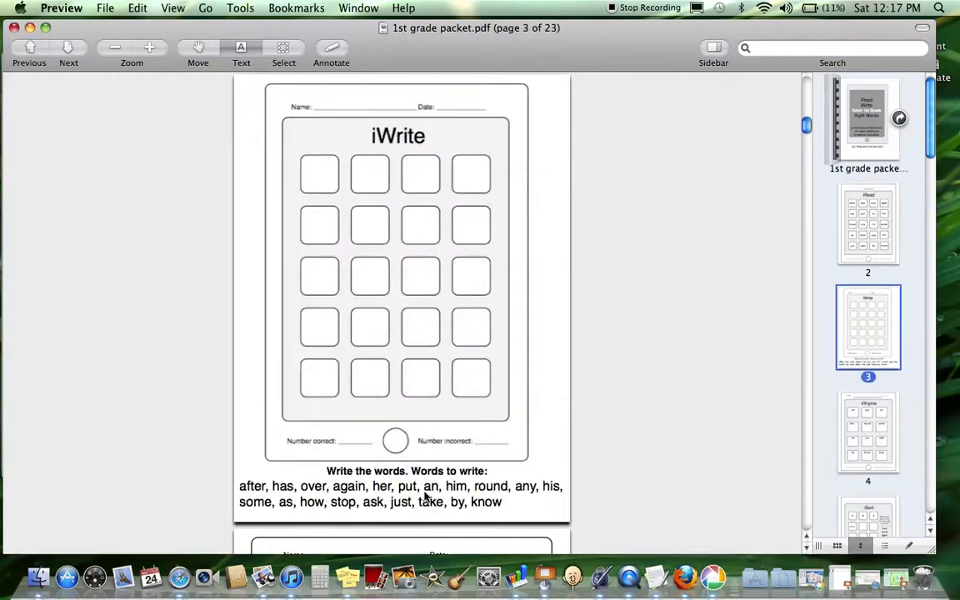
pyautogui.moveTo(898, 437)
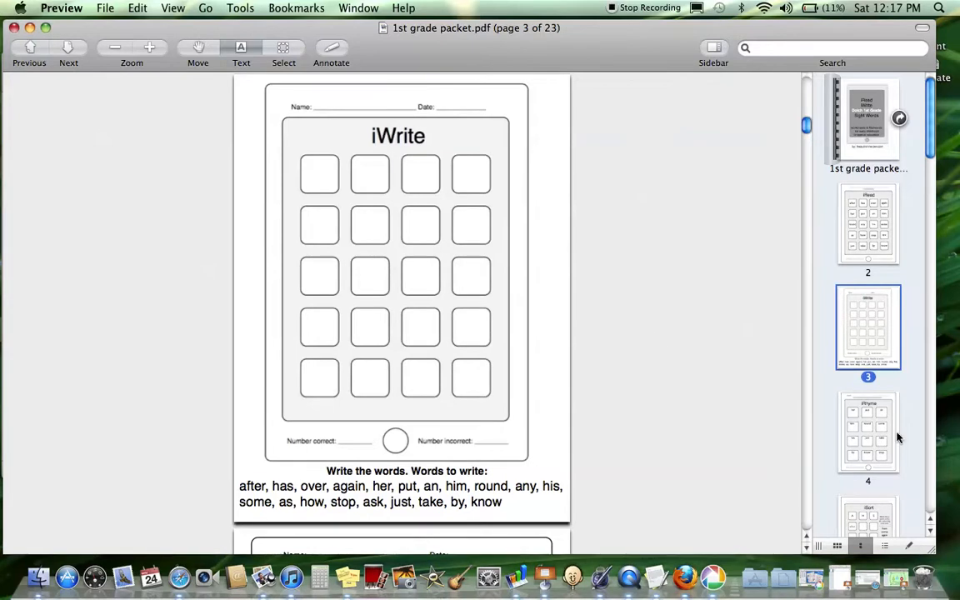
pyautogui.moveTo(479, 396)
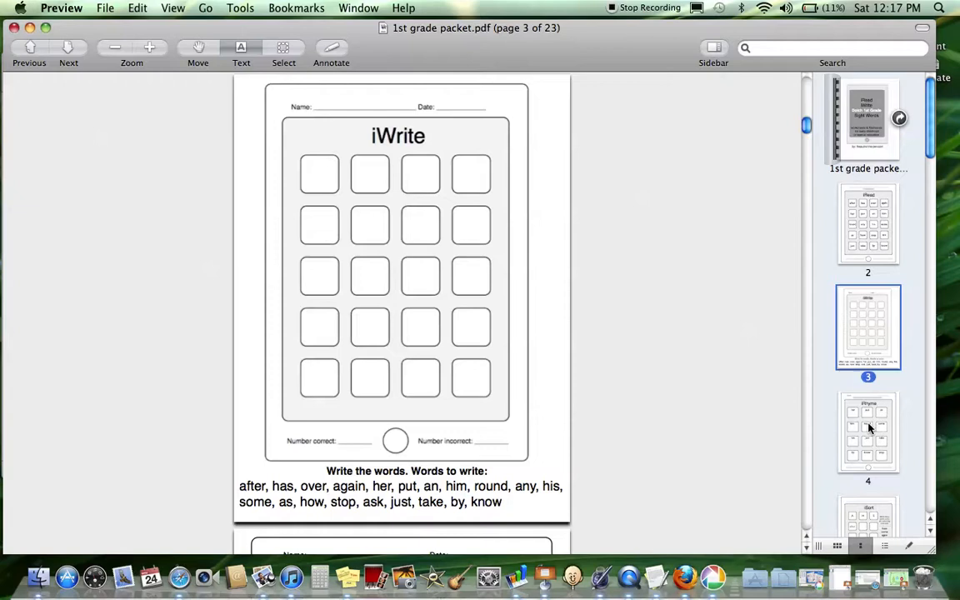
# Step: Step through the iRhyme worksheet on page 4 and the iMatch cut-and-match page
pyautogui.click(867, 431)
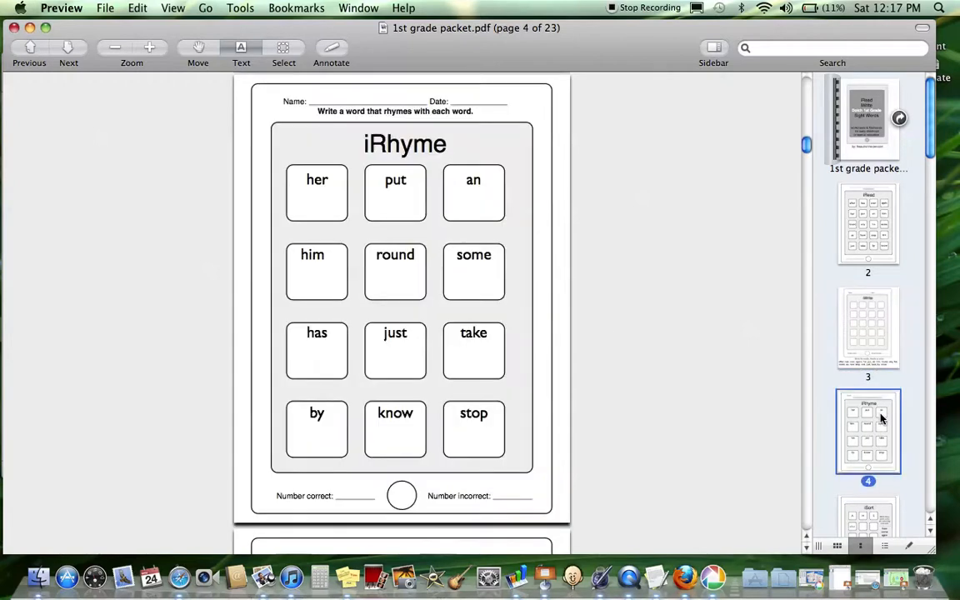
pyautogui.scroll(-3)
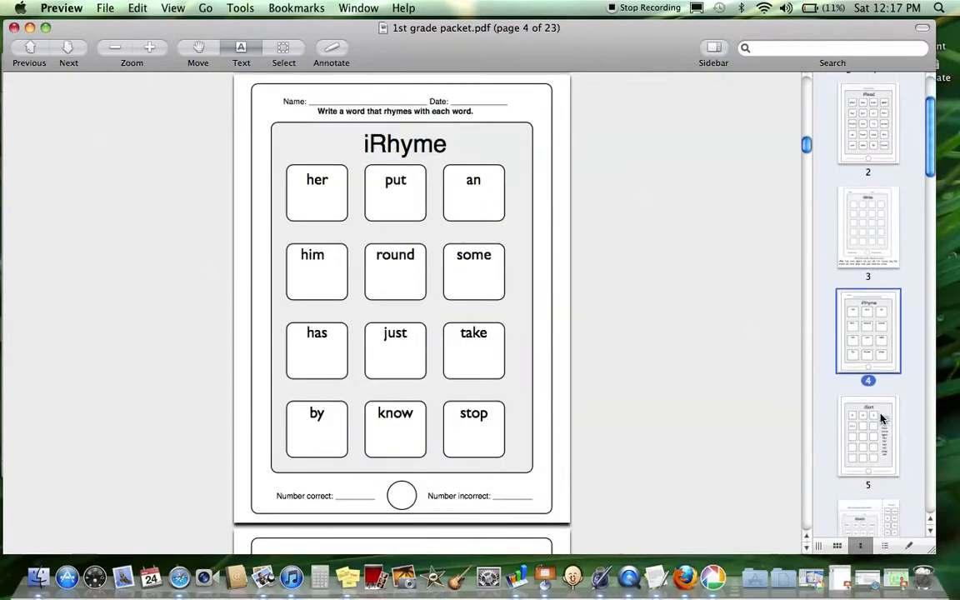
pyautogui.click(867, 434)
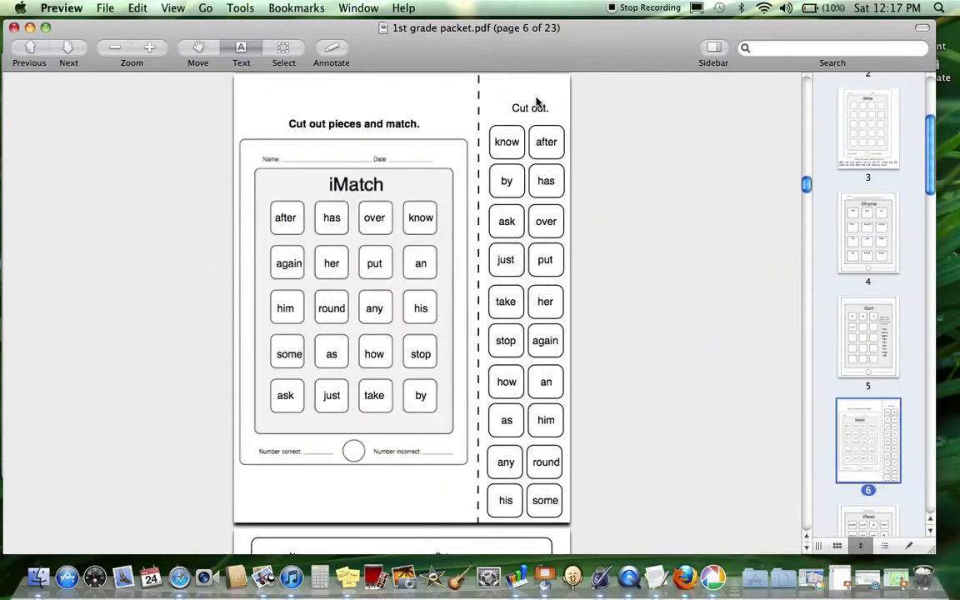
pyautogui.moveTo(384, 257)
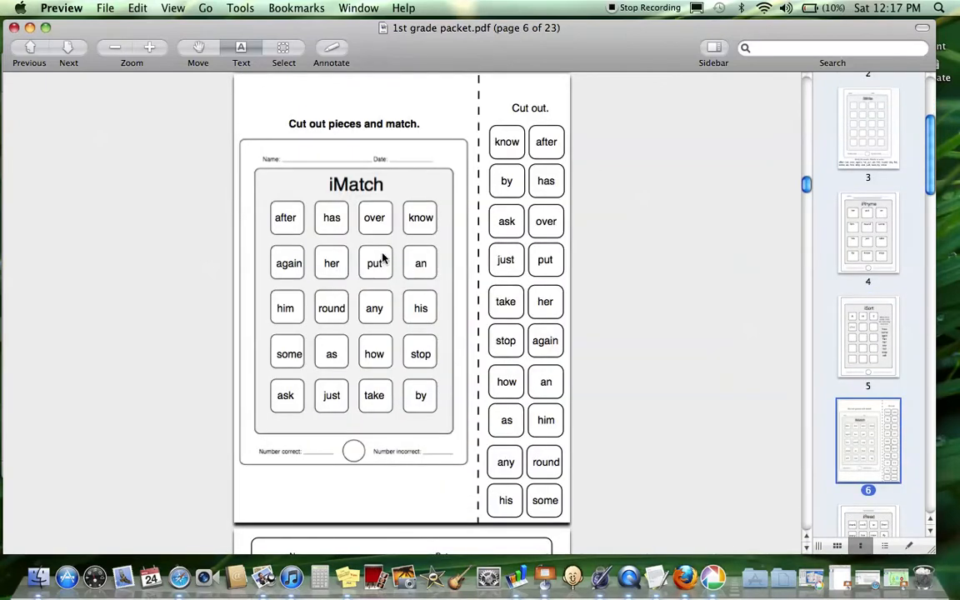
# Step: Advance through later thumbnails to the page 12 iWrite five-times practice sheet
pyautogui.scroll(-3)
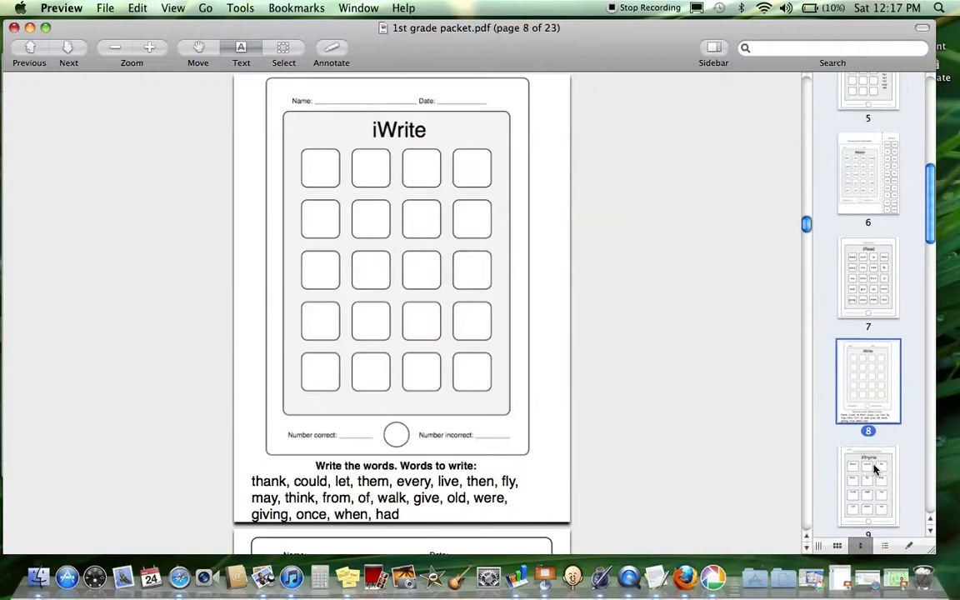
pyautogui.click(867, 459)
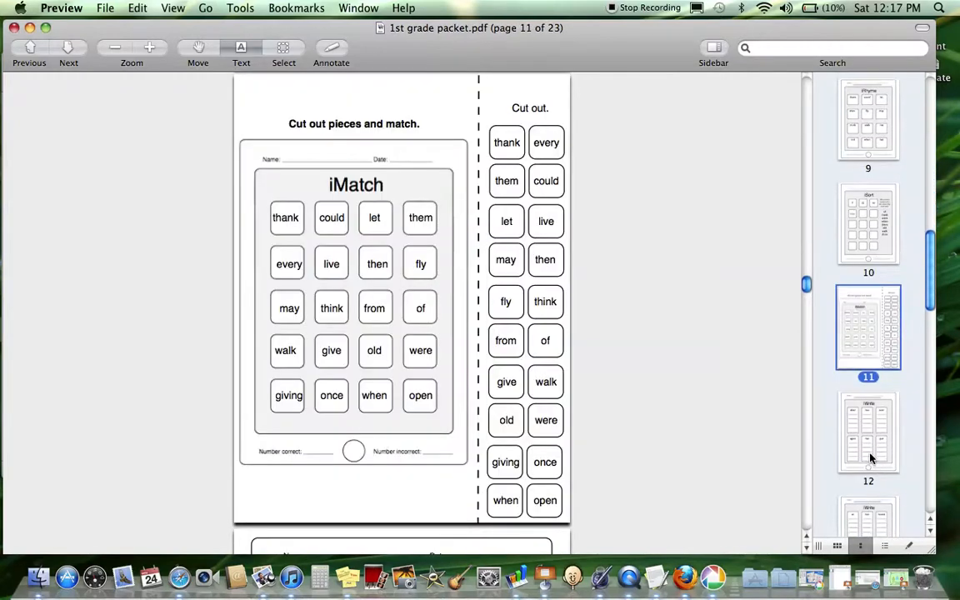
pyautogui.click(868, 431)
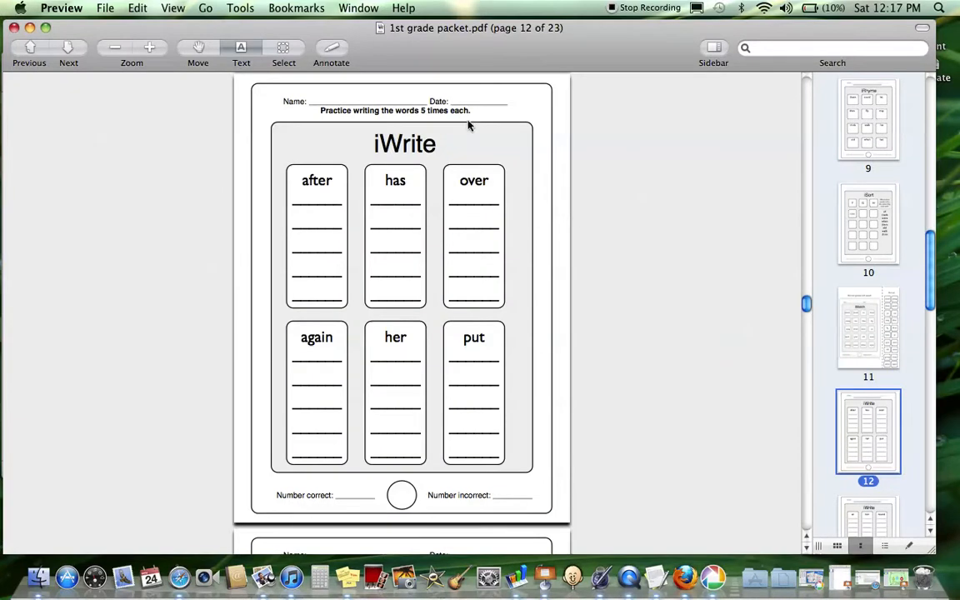
pyautogui.moveTo(478, 240)
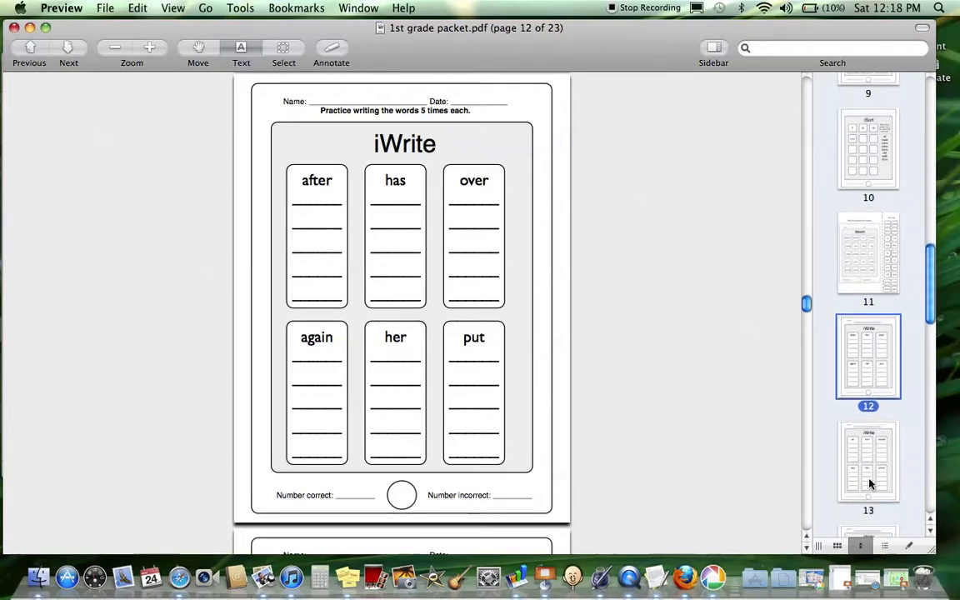
# Step: Move ahead to page 16, the iWrite practice sheet with fly, may and think
pyautogui.click(867, 463)
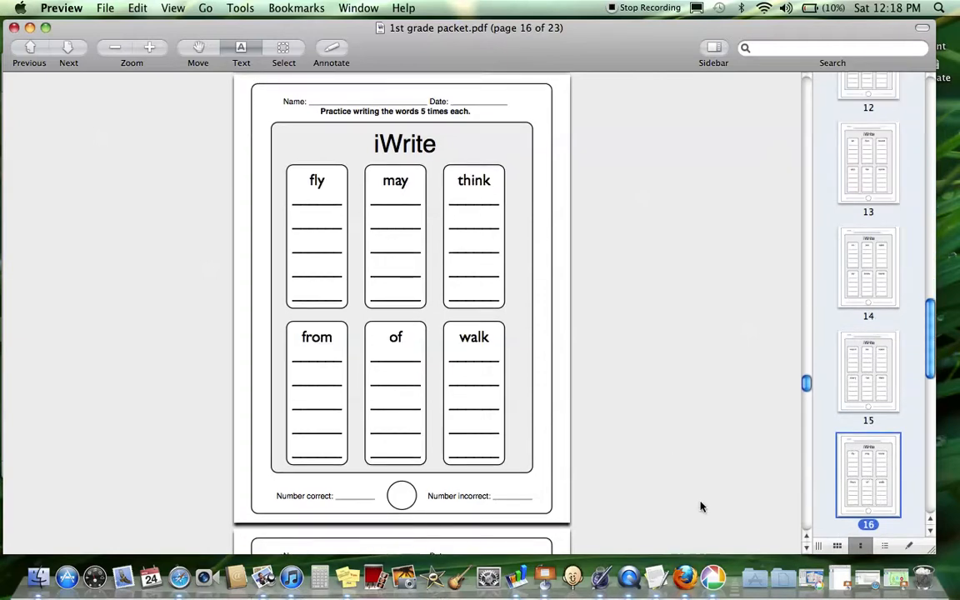
pyautogui.moveTo(883, 444)
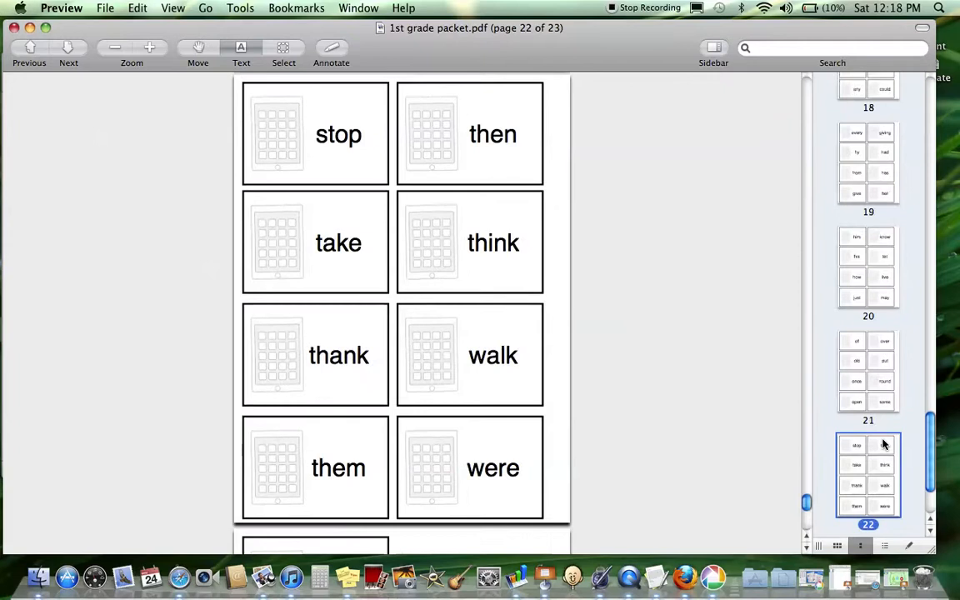
# Step: Select the page 1 thumbnail to show the Dolch first grade sight words cover
pyautogui.click(868, 161)
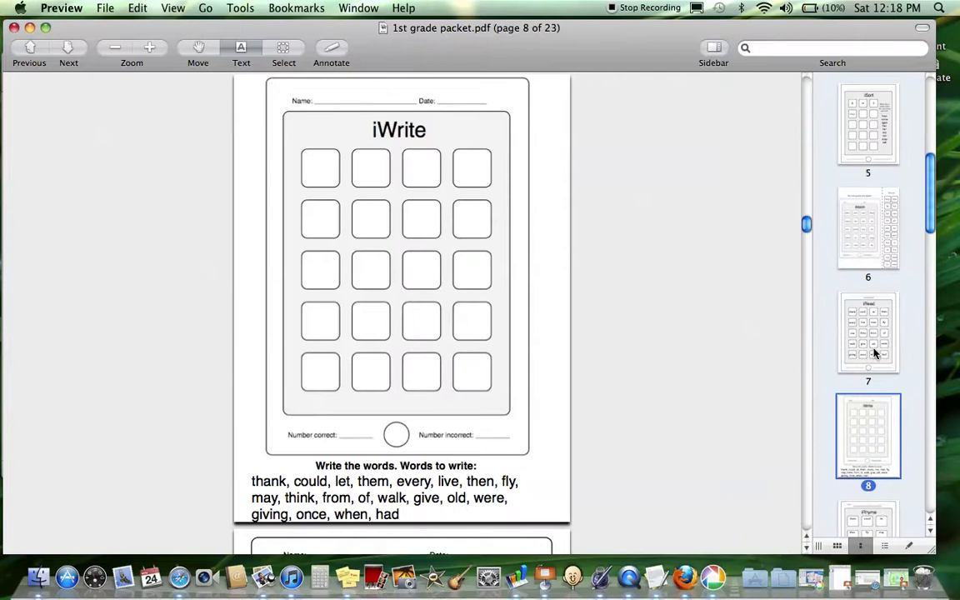
pyautogui.click(867, 123)
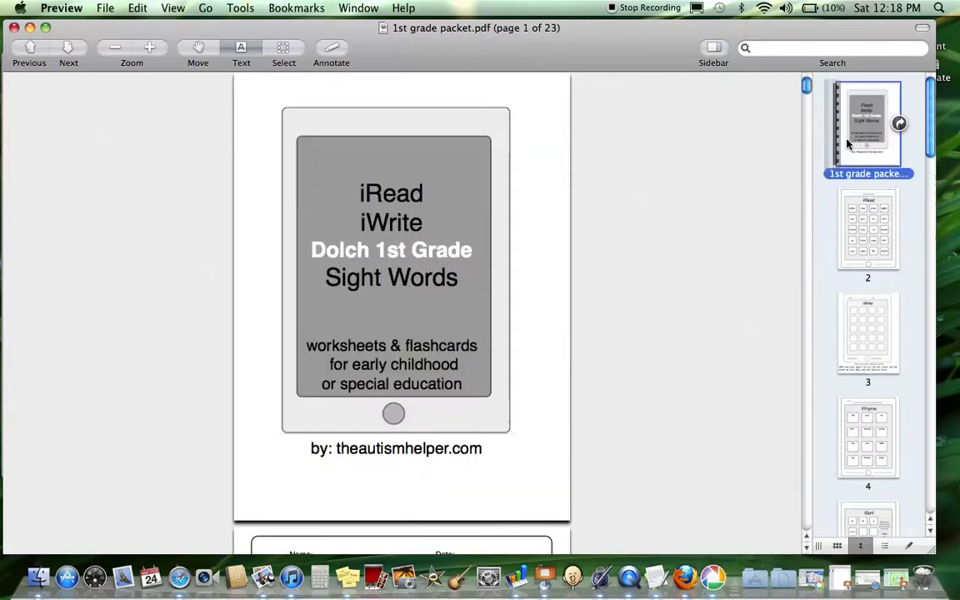
pyautogui.moveTo(498, 296)
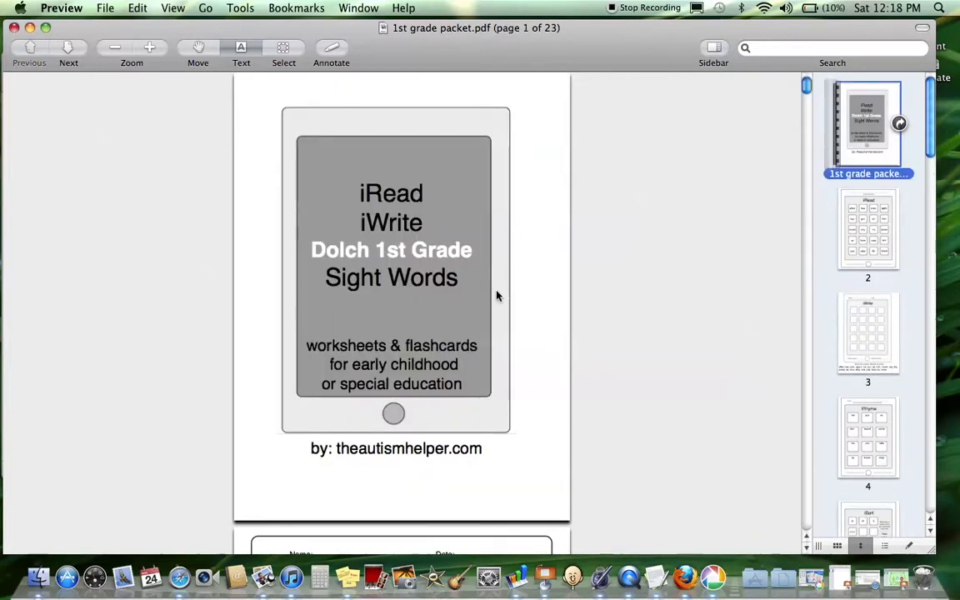